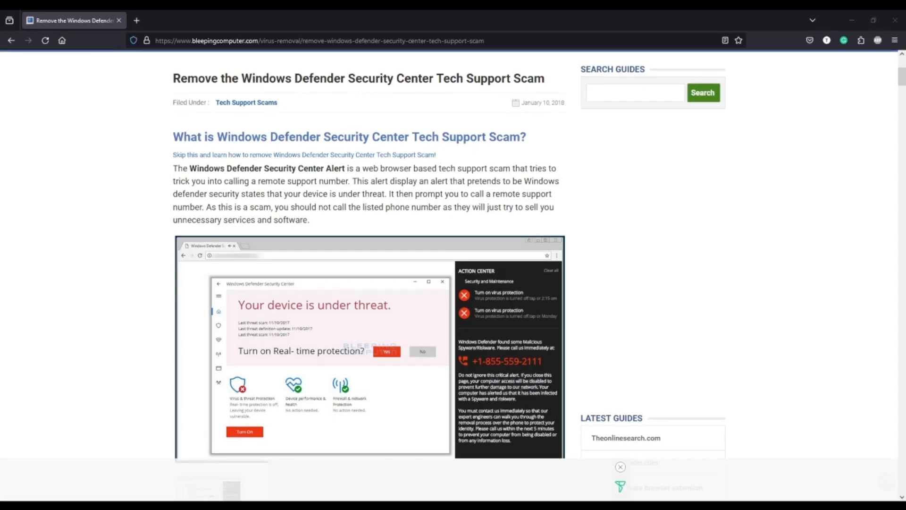
{"action": "mouse_move", "coordinate": [636, 270]}
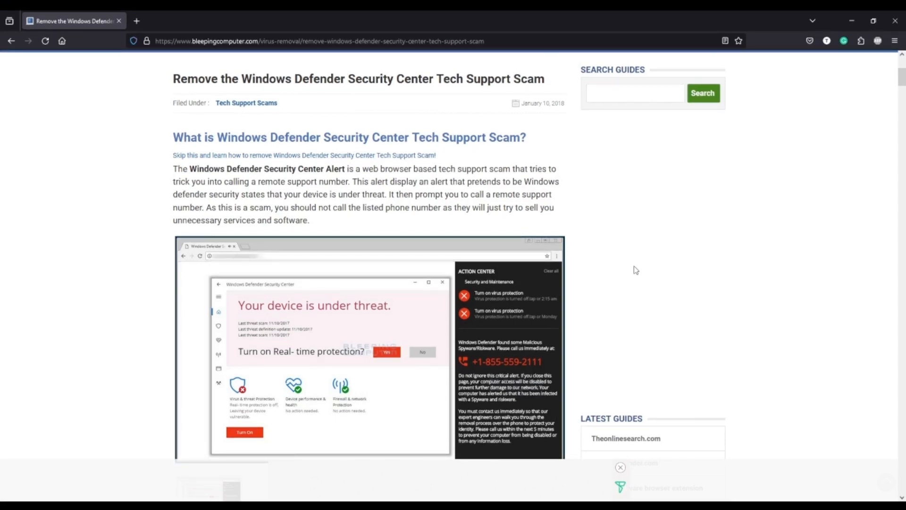
{"action": "scroll", "scroll_direction": "down", "scroll_amount": 3}
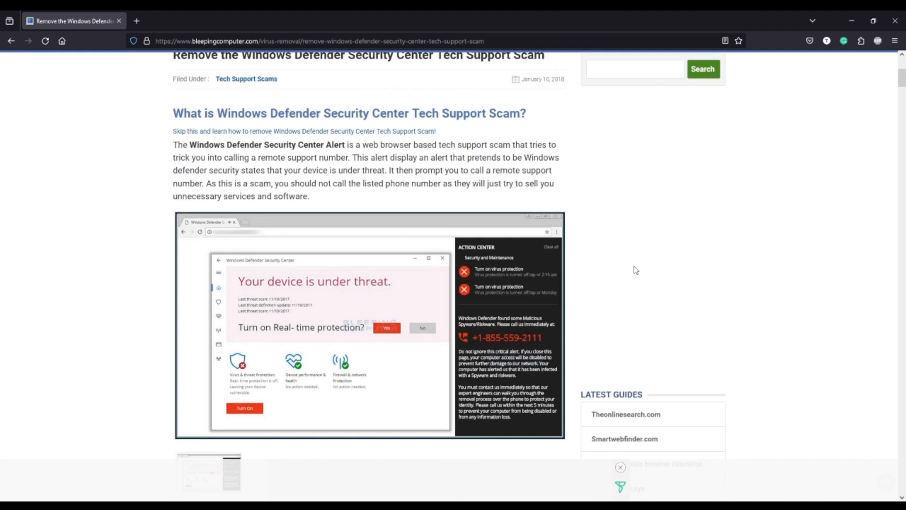
{"action": "scroll", "scroll_direction": "down", "scroll_amount": 3}
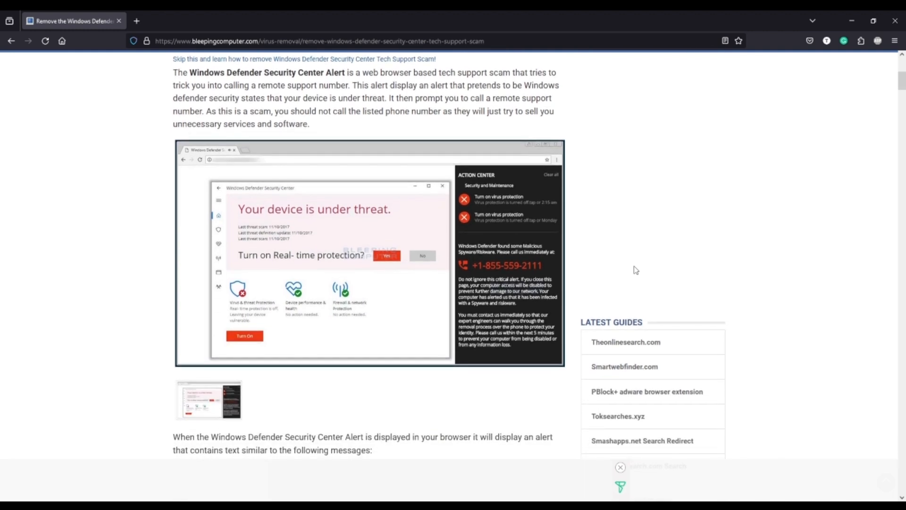
{"action": "scroll", "scroll_direction": "down", "scroll_amount": 3}
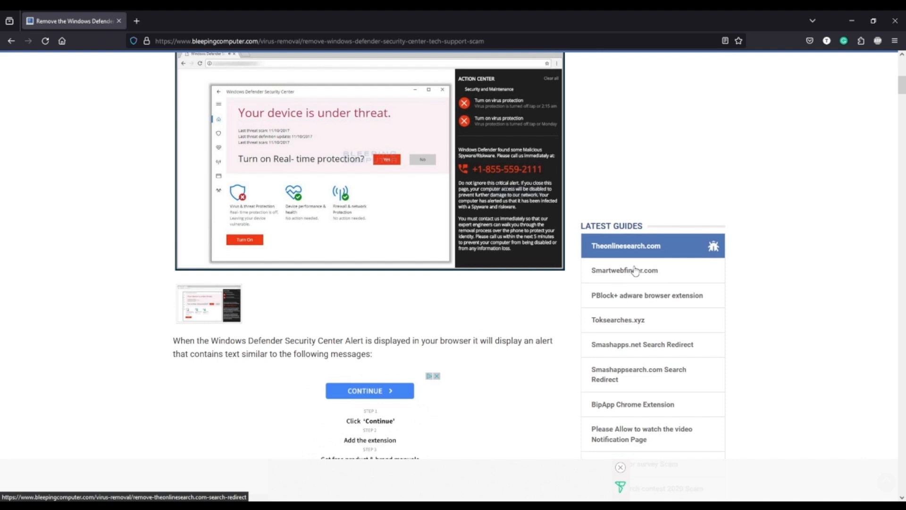
{"action": "scroll", "scroll_direction": "down", "scroll_amount": 3}
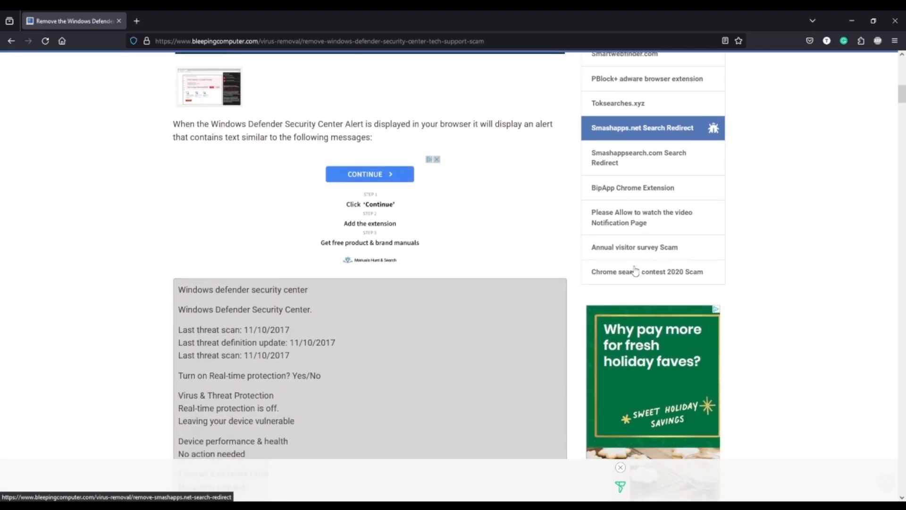
{"action": "scroll", "scroll_direction": "down", "scroll_amount": 3}
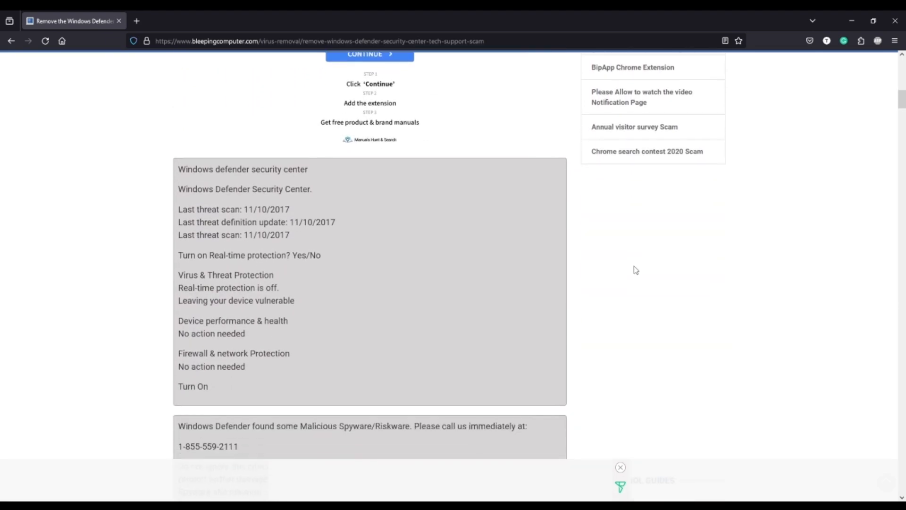
{"action": "scroll", "scroll_direction": "down", "scroll_amount": 3}
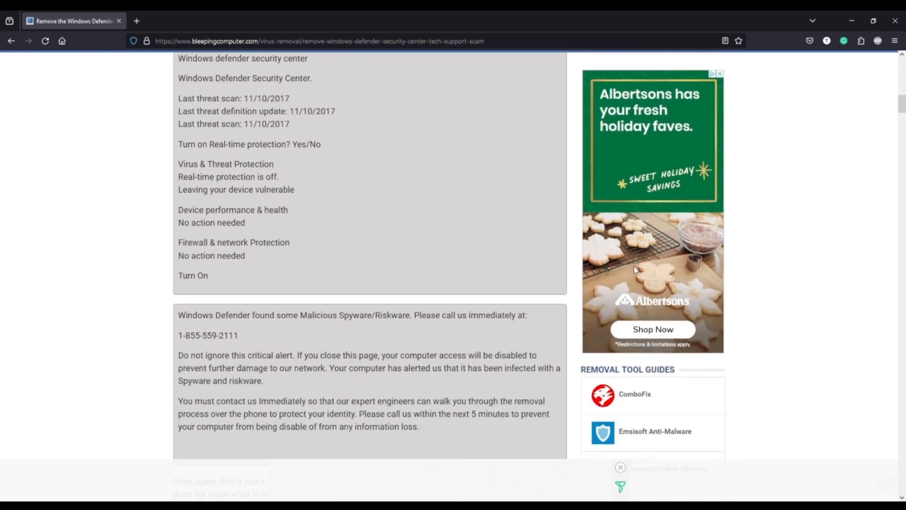
{"action": "scroll", "scroll_direction": "down", "scroll_amount": 3}
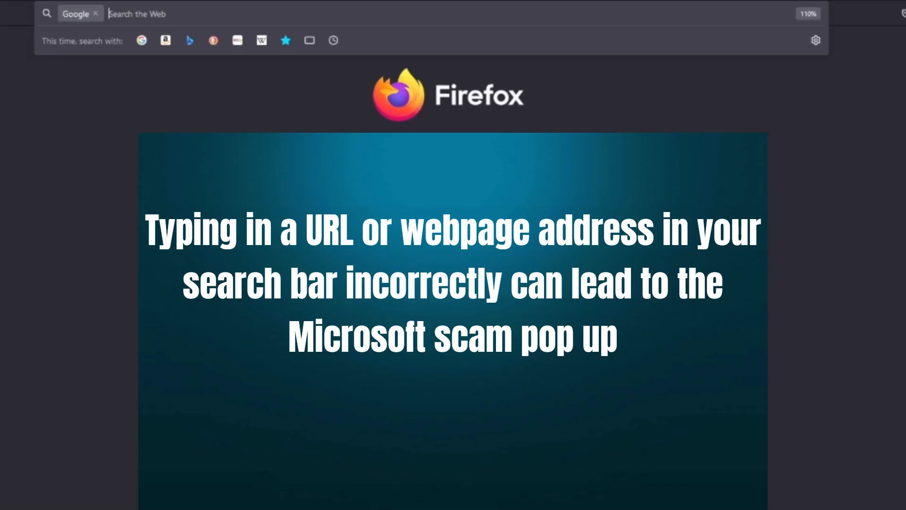
{"action": "type", "text": "www"}
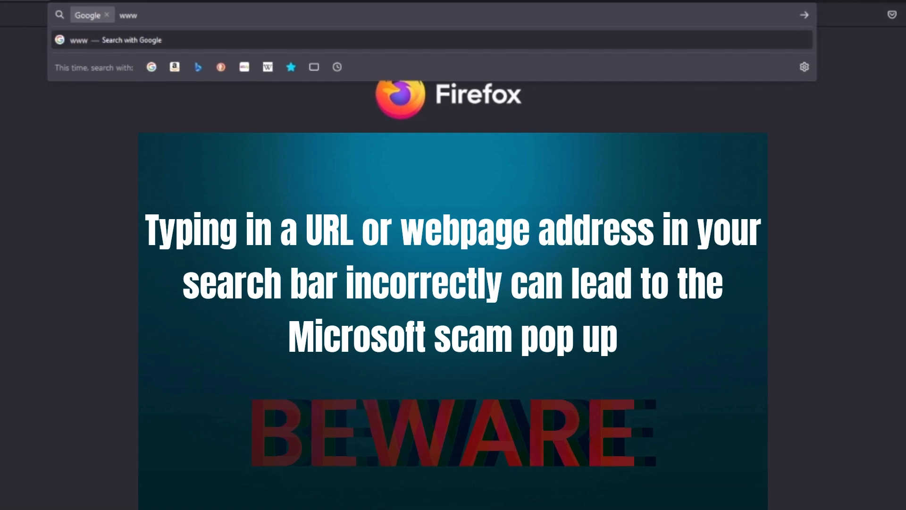
{"action": "type", "text": ".anazo"}
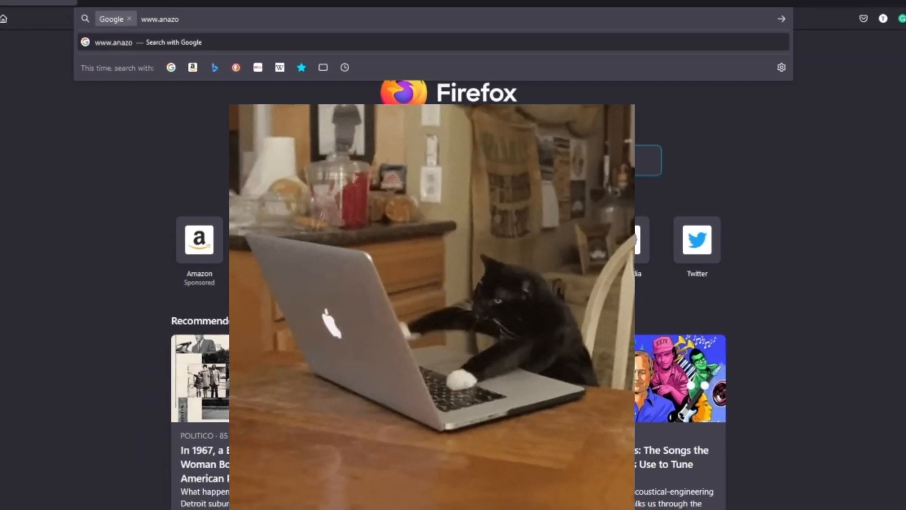
{"action": "type", "text": "n"}
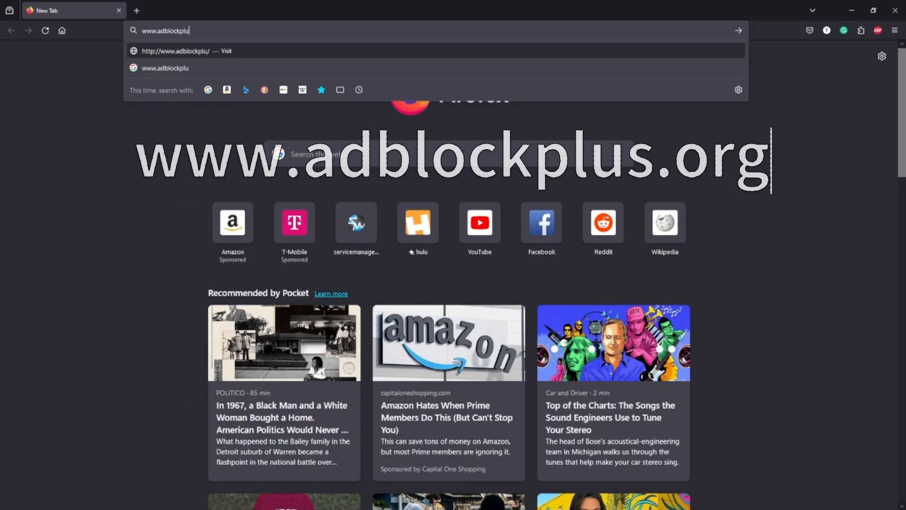
{"action": "key", "text": "Enter"}
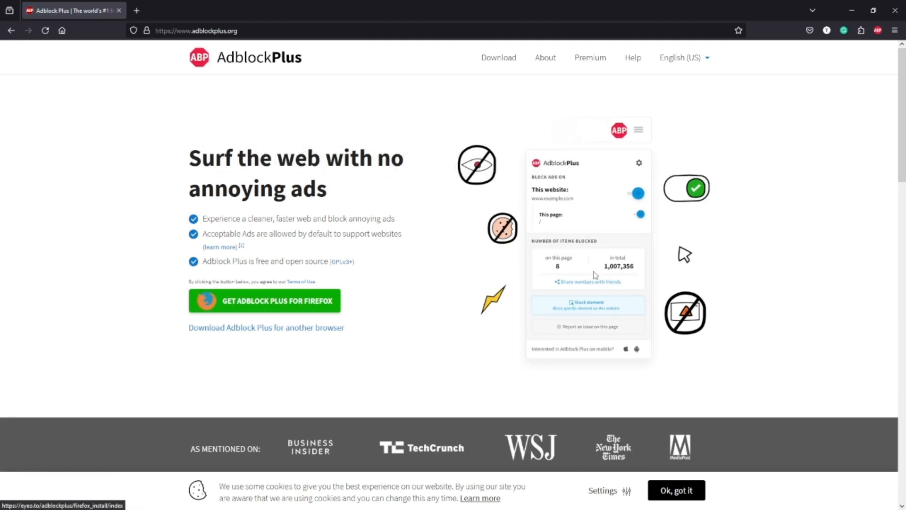
{"action": "left_click", "coordinate": [878, 29]}
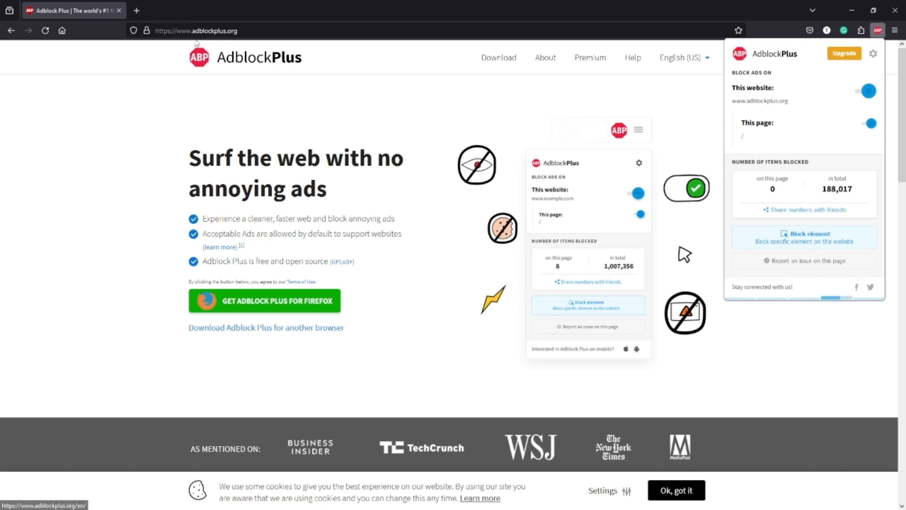
{"action": "mouse_move", "coordinate": [136, 10]}
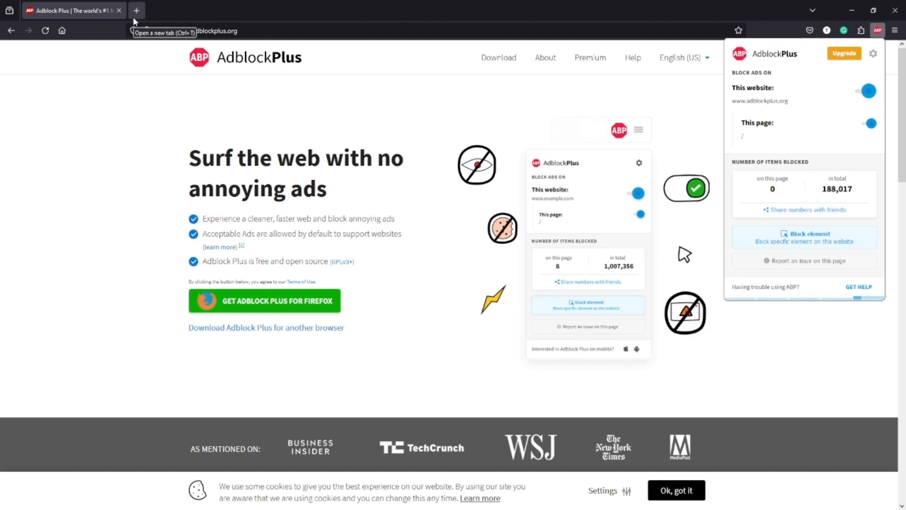
{"action": "key", "text": "Ctrl+Alt+Delete"}
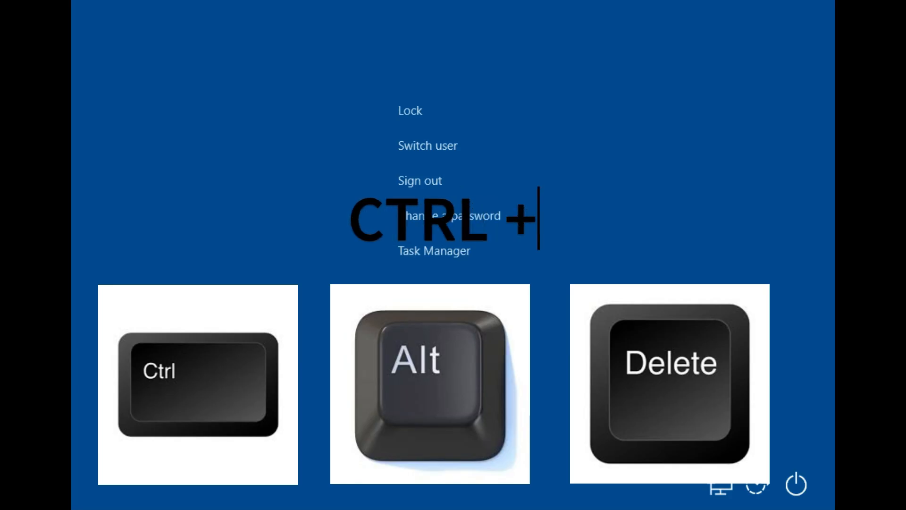
Launch Task Manager from the Ctrl+Alt+Delete security screen.
{"action": "type", "text": "ALT + DELETE"}
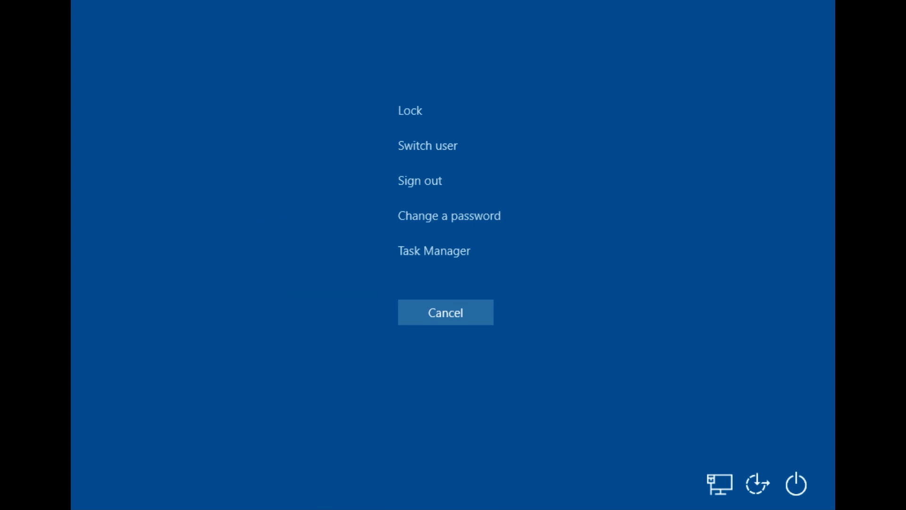
{"action": "left_click", "coordinate": [434, 251]}
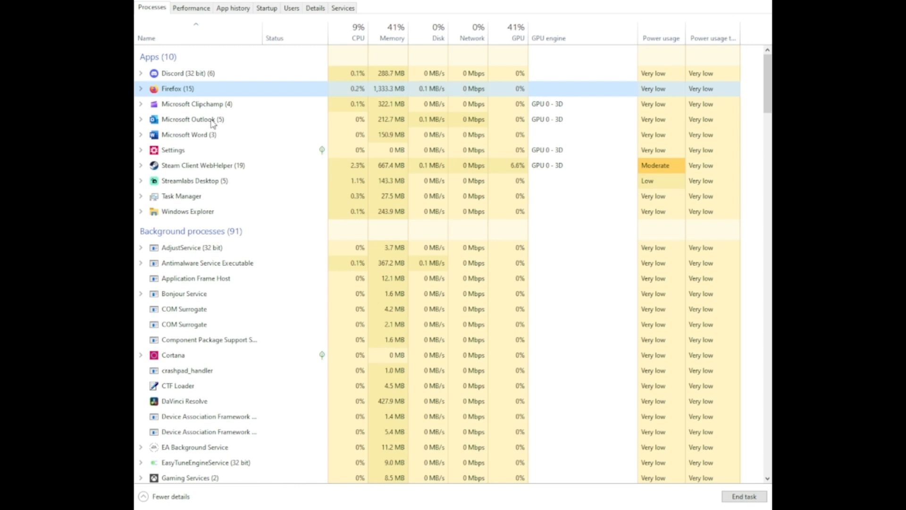
{"action": "left_click", "coordinate": [146, 38]}
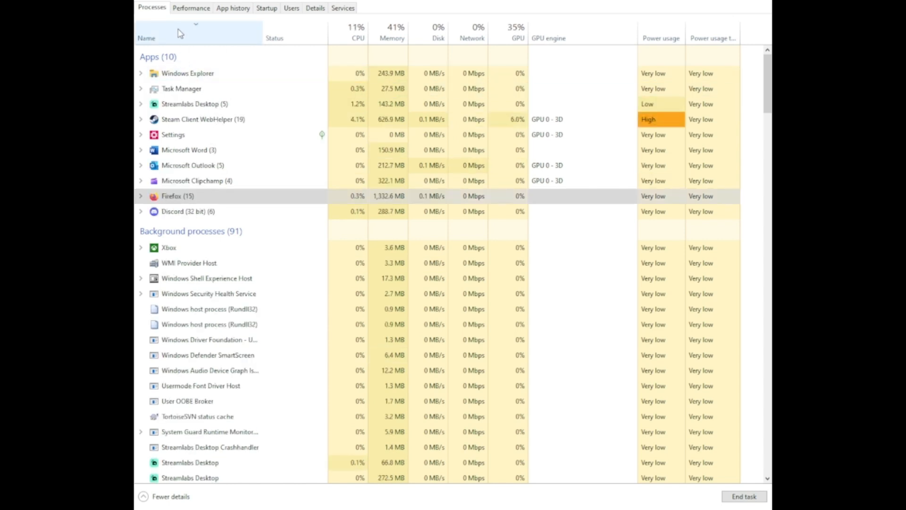
{"action": "left_click", "coordinate": [147, 37]}
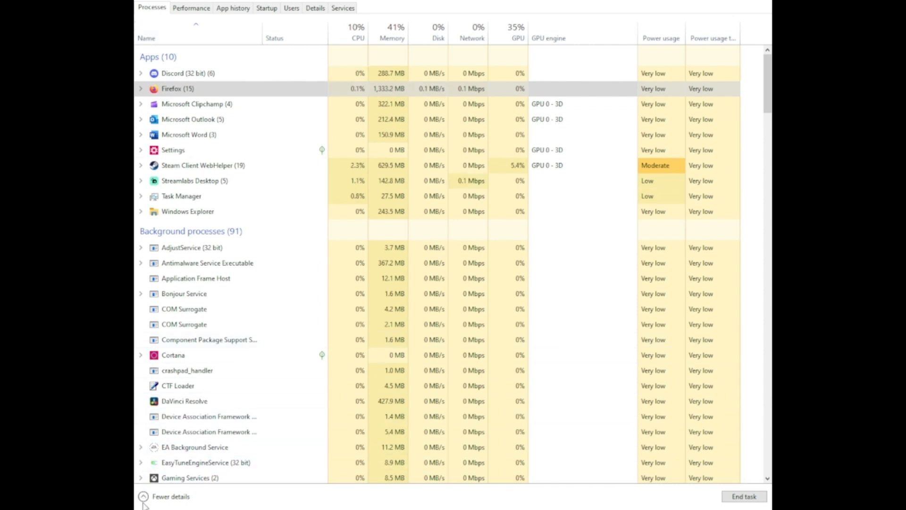
Switch to Fewer details and end the Firefox task.
{"action": "left_click", "coordinate": [144, 496]}
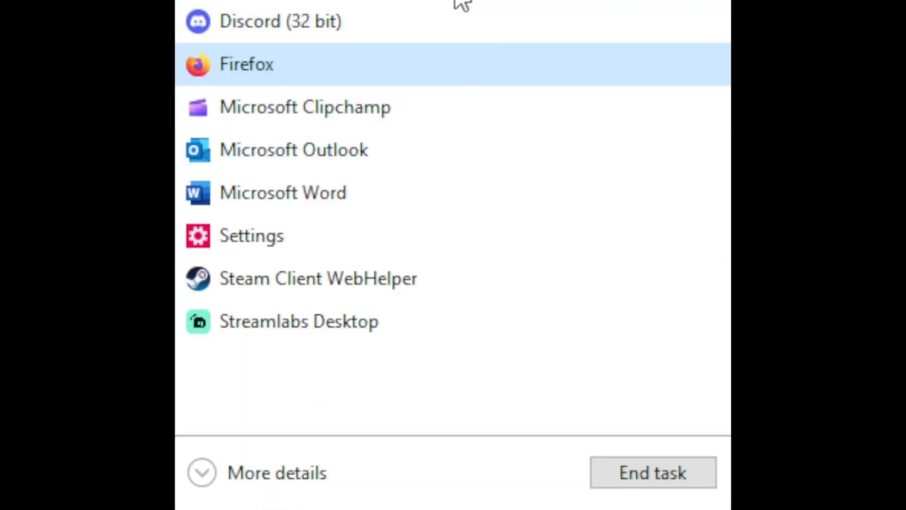
{"action": "mouse_move", "coordinate": [353, 105]}
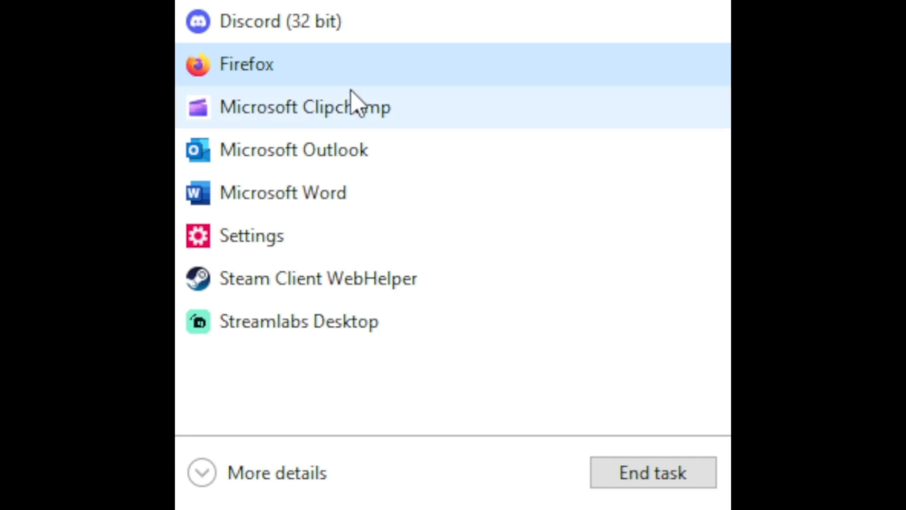
{"action": "mouse_move", "coordinate": [645, 500]}
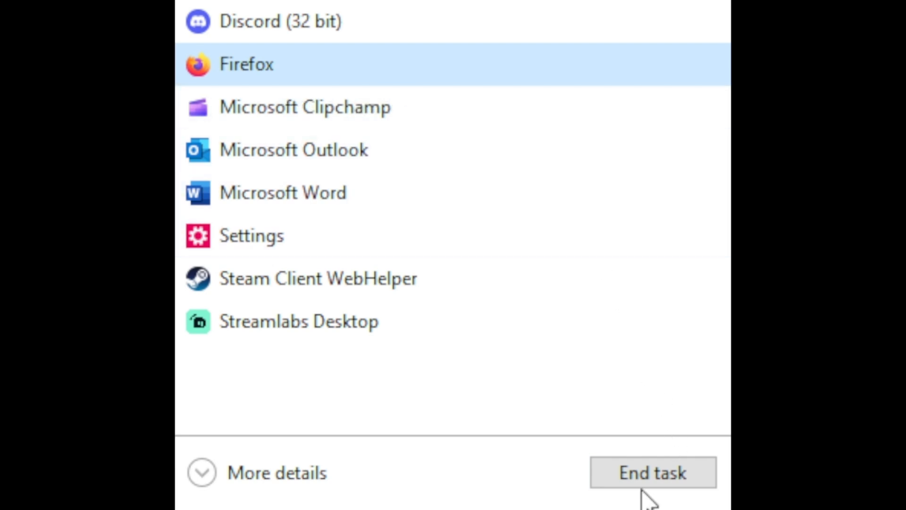
{"action": "left_click", "coordinate": [651, 474]}
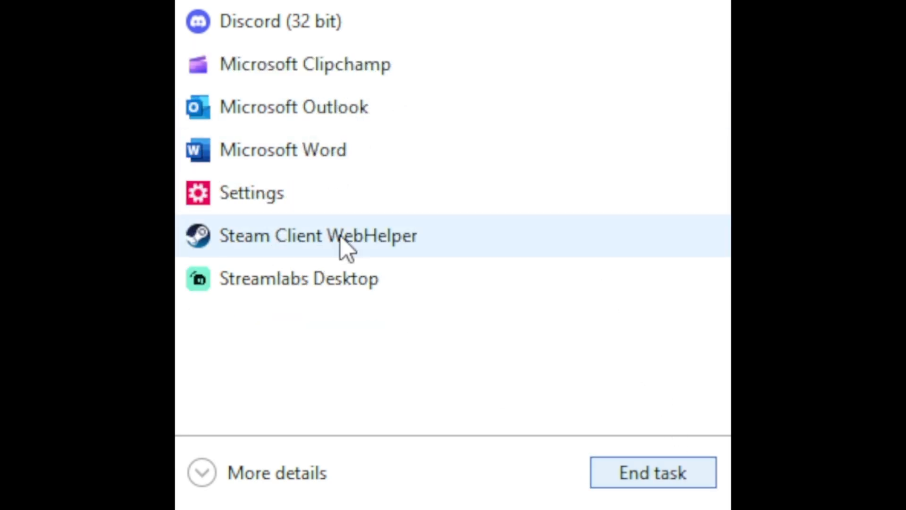
{"action": "mouse_move", "coordinate": [711, 6]}
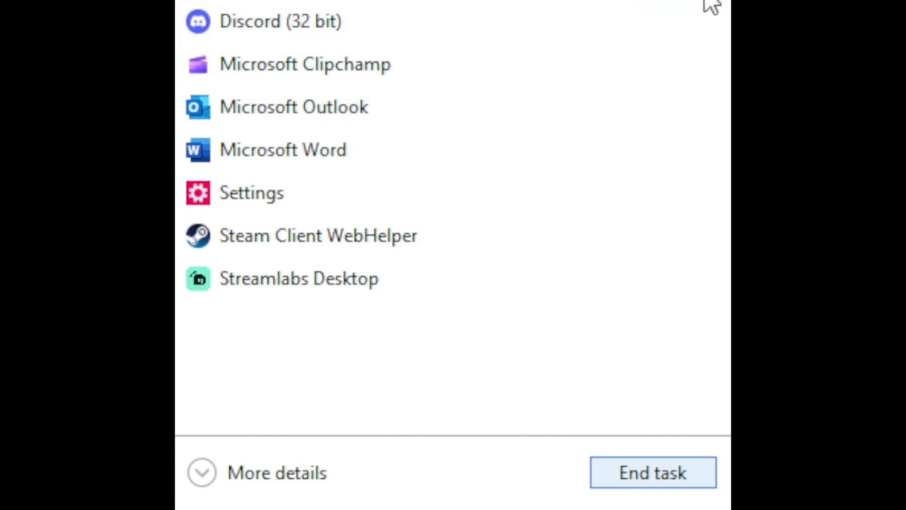